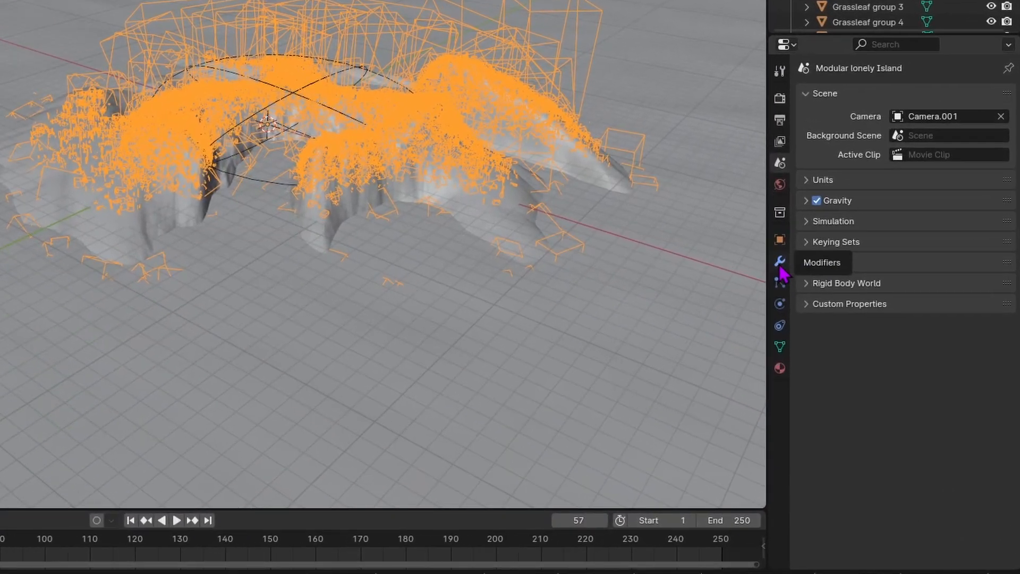
Lower Island Grid Resolution to 1 and disable Green Grass and Island Rocks in the modifier.
left_click(779, 260)
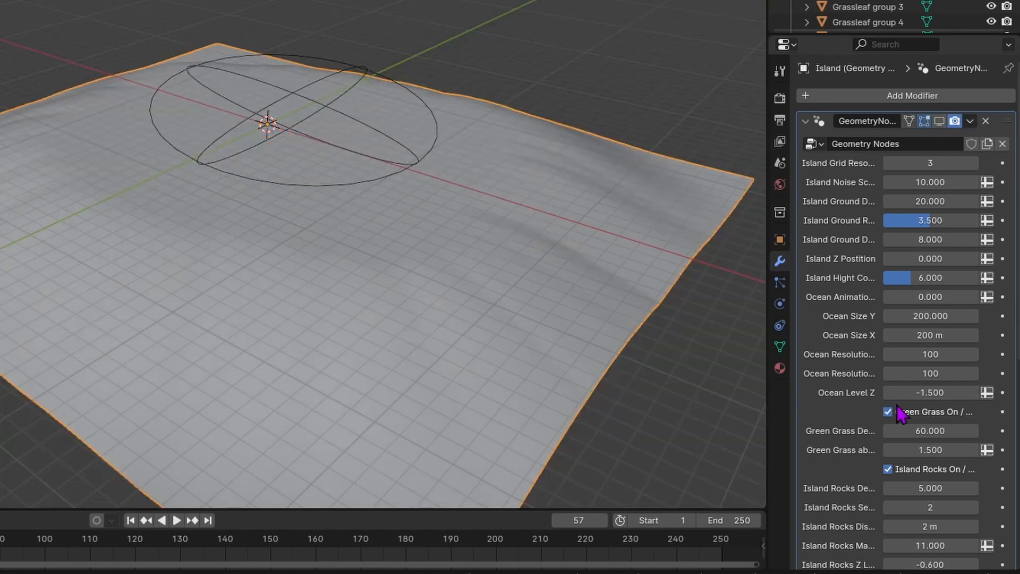
scroll("down", 3)
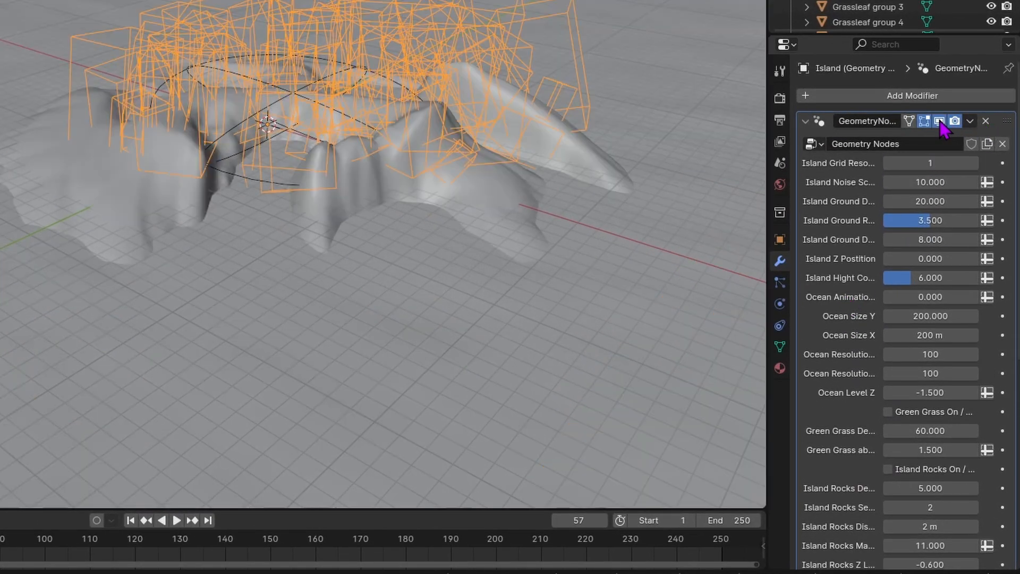
Widen the Properties editor and set Island Noise Scale to 0.
left_click_drag(774, 224, 513, 225)
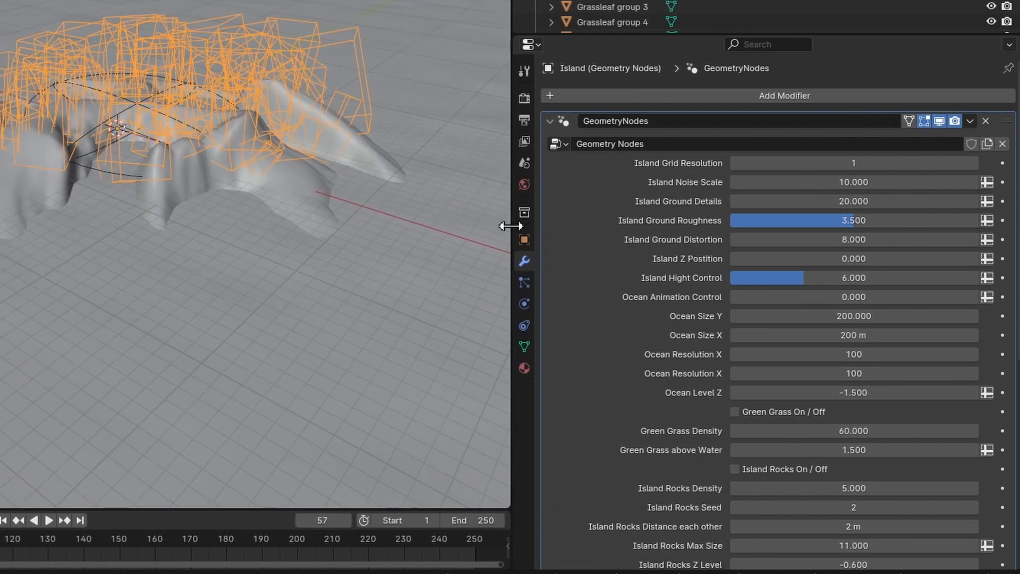
double_click(854, 182)
type("0.000")
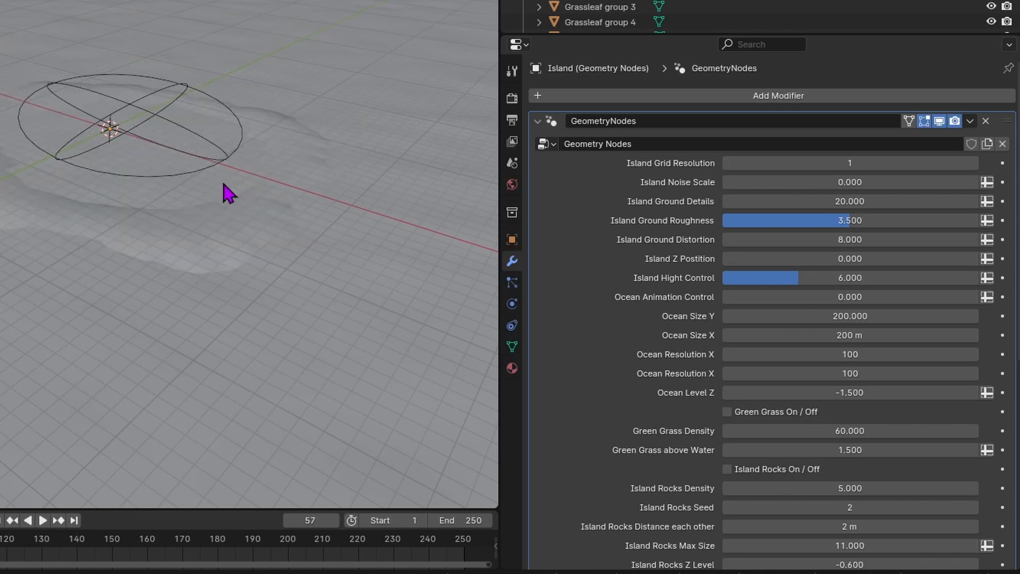
left_click(954, 121)
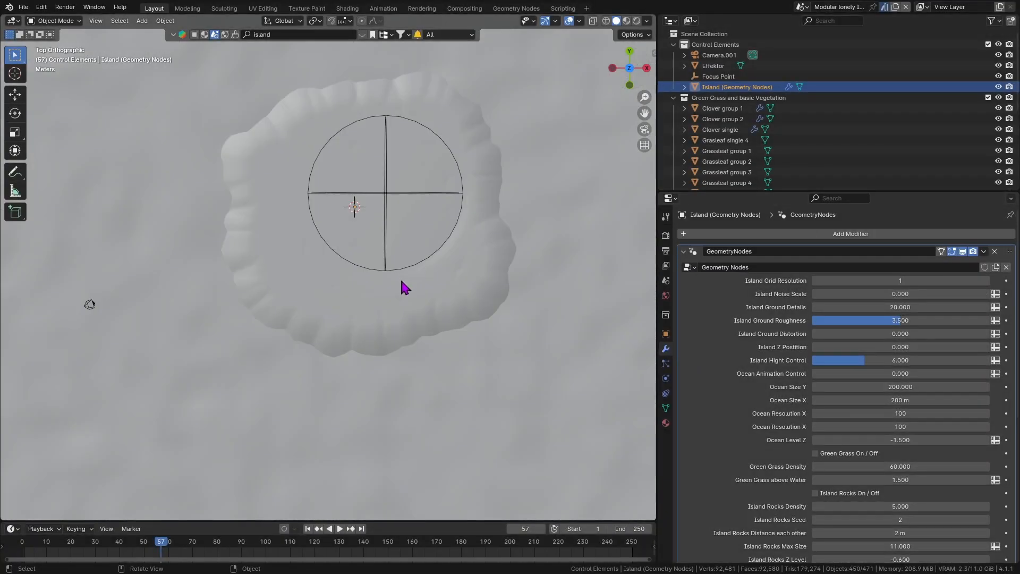
Stamp a raised hexagonal ring with the Hexagon sculpt brush and re-enable the modifier in viewport.
left_click(224, 8)
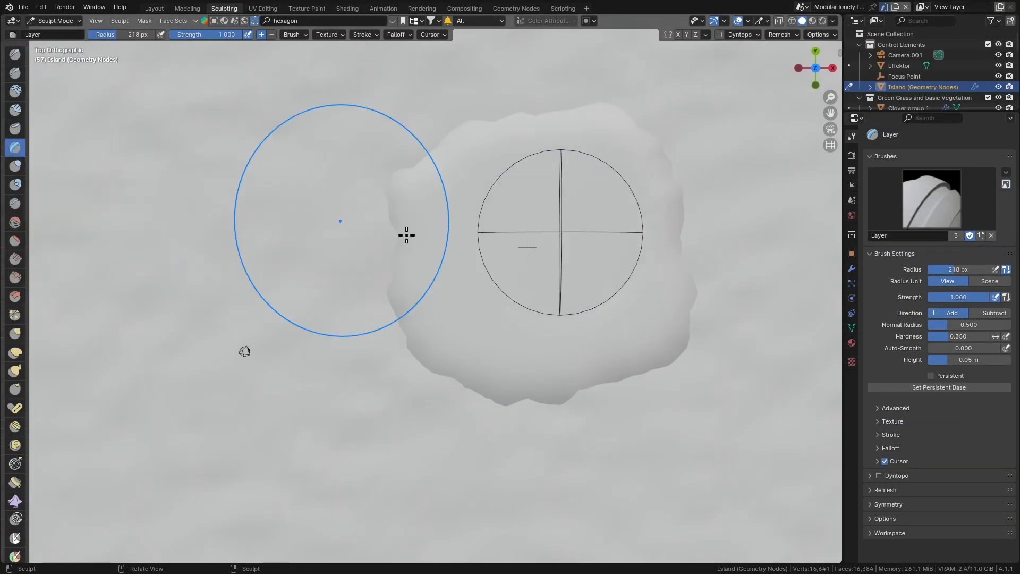
left_click(328, 37)
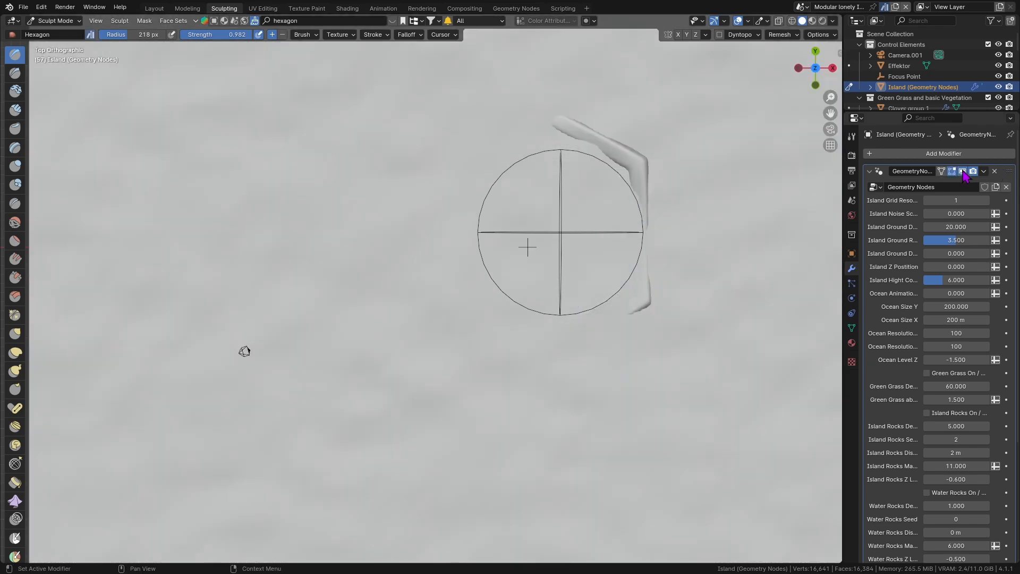
left_click(963, 171)
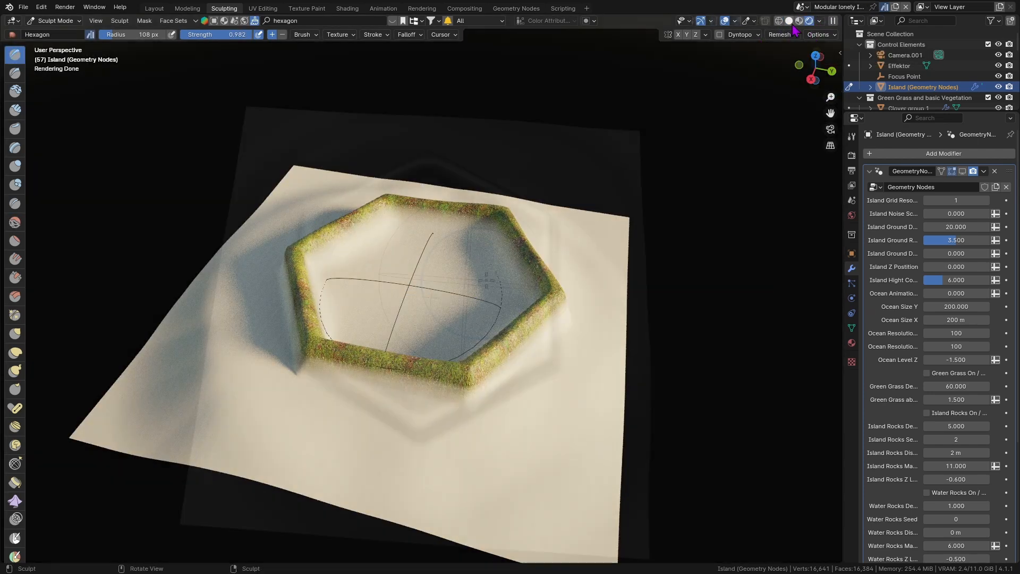
Use Solid shading and browse BlenderKit's nature > landscape sculpt brushes.
left_click(422, 20)
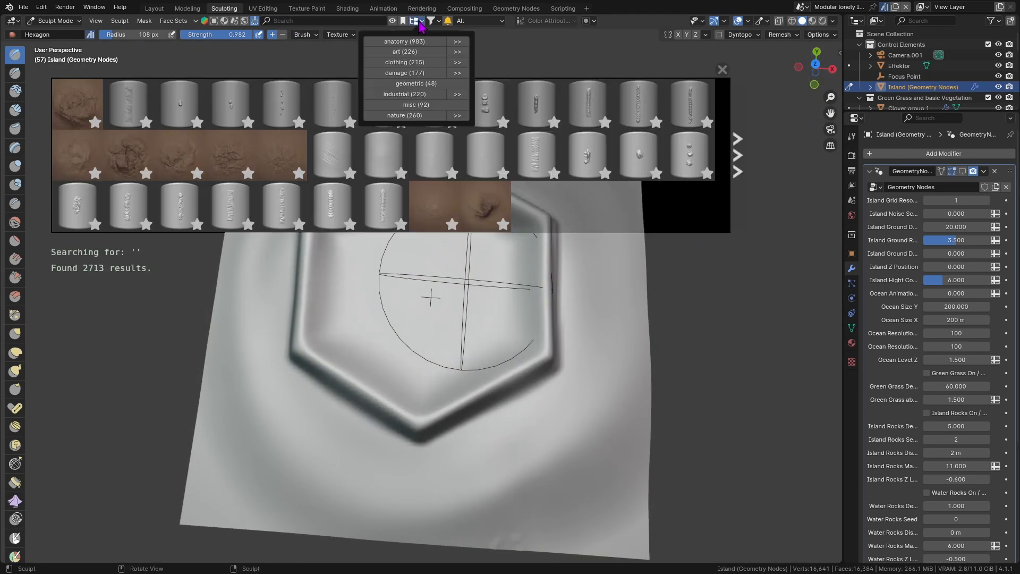
left_click(403, 115)
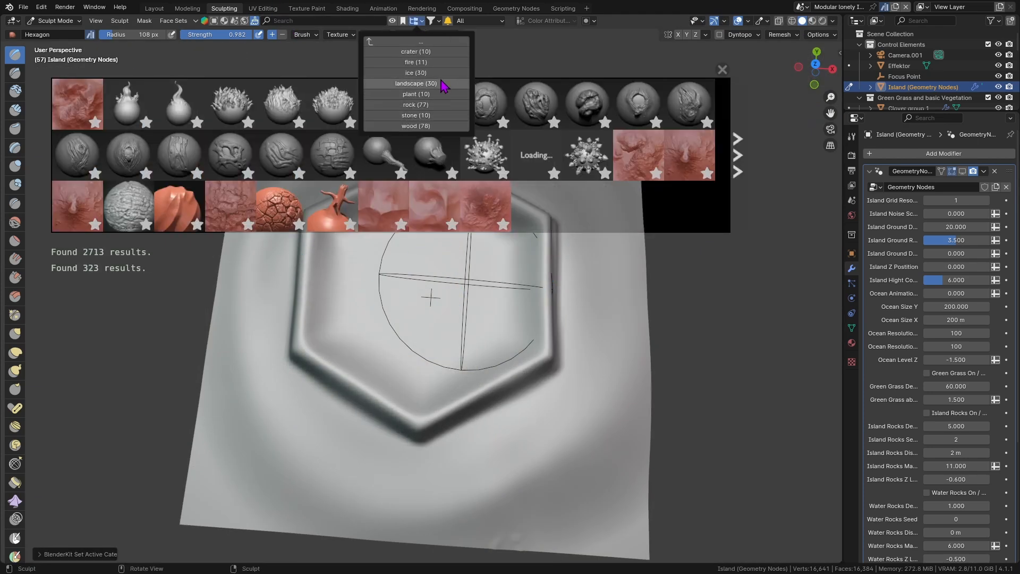
left_click(416, 83)
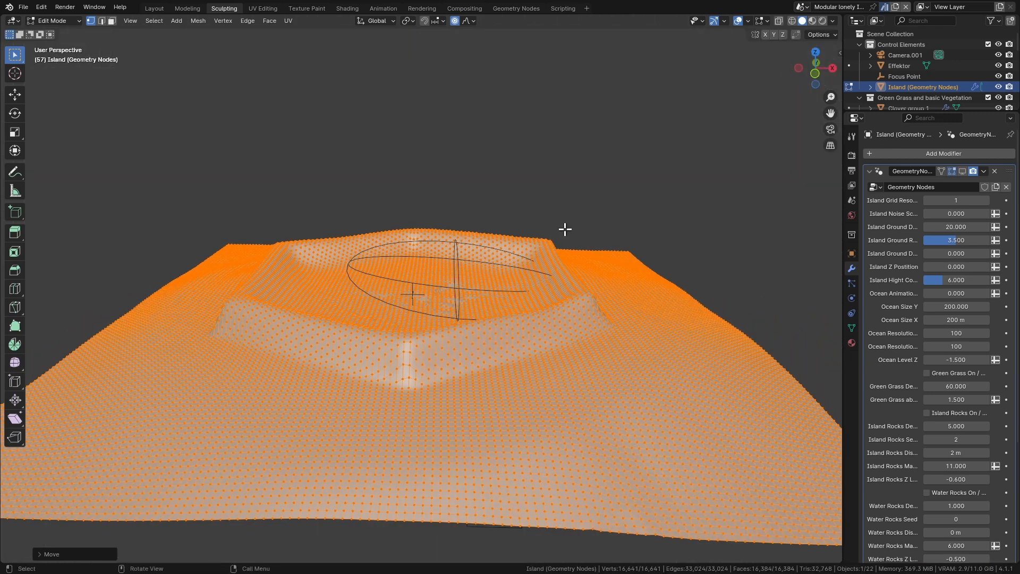
Select part of the island mesh in Edit Mode and scale it.
left_click(51, 20)
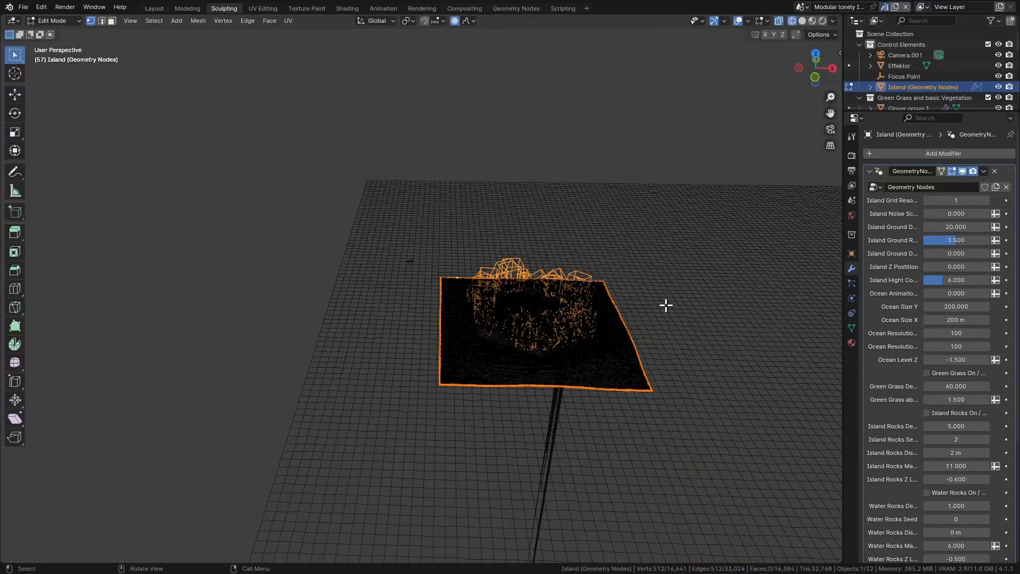
key("s")
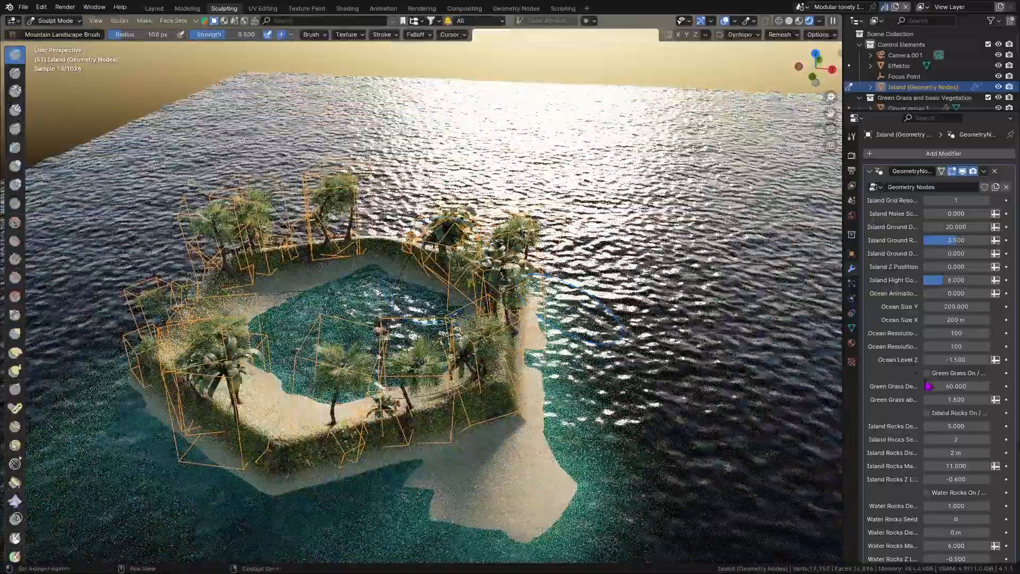
Re-enable Green Grass in the Geometry Nodes modifier and return to the Layout workspace.
left_click(927, 492)
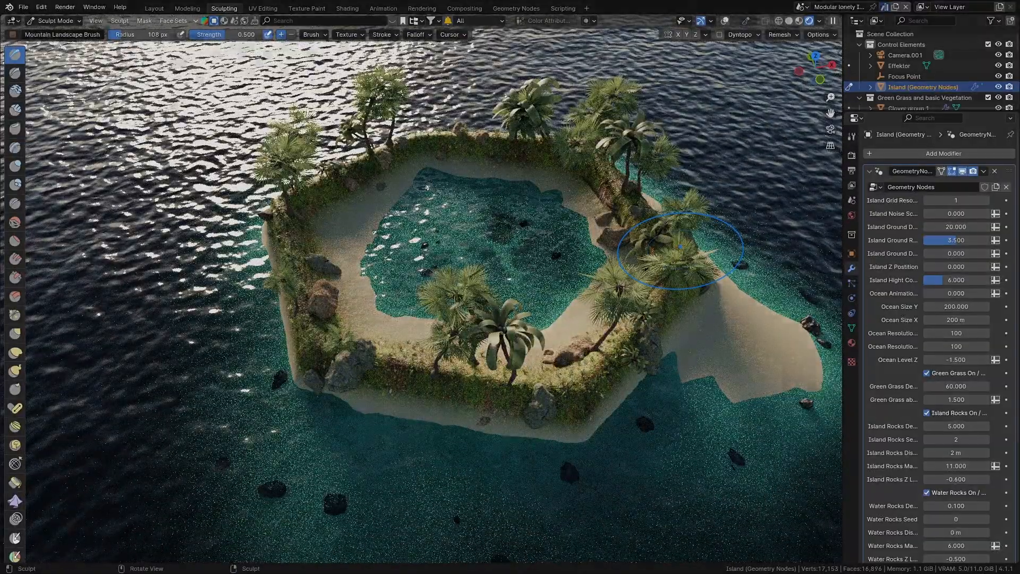
left_click(154, 7)
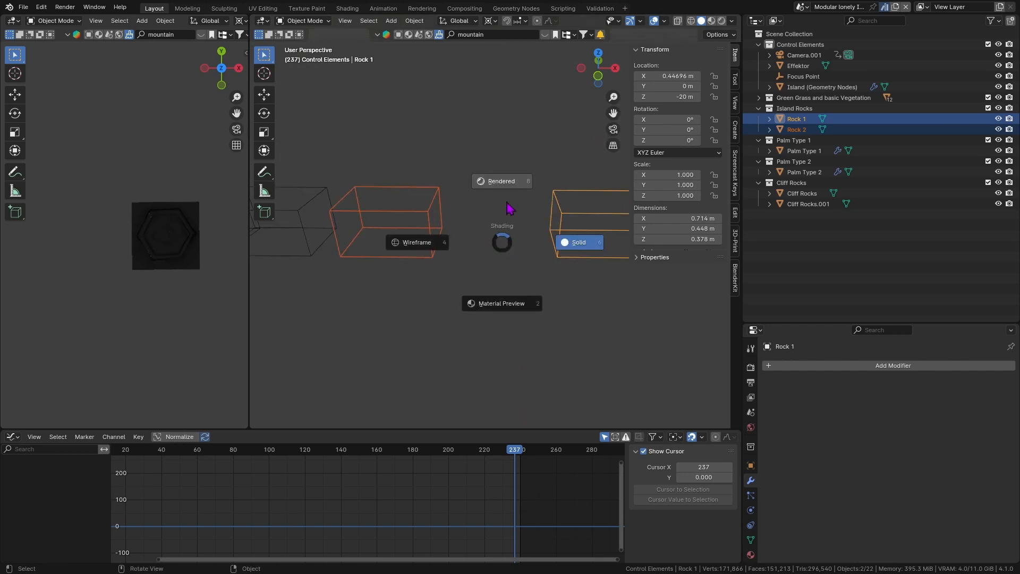
In Rendered view, add the Rugged Ocean Coast Rock from a 'sea rock' search and enable Water Rocks.
left_click(501, 181)
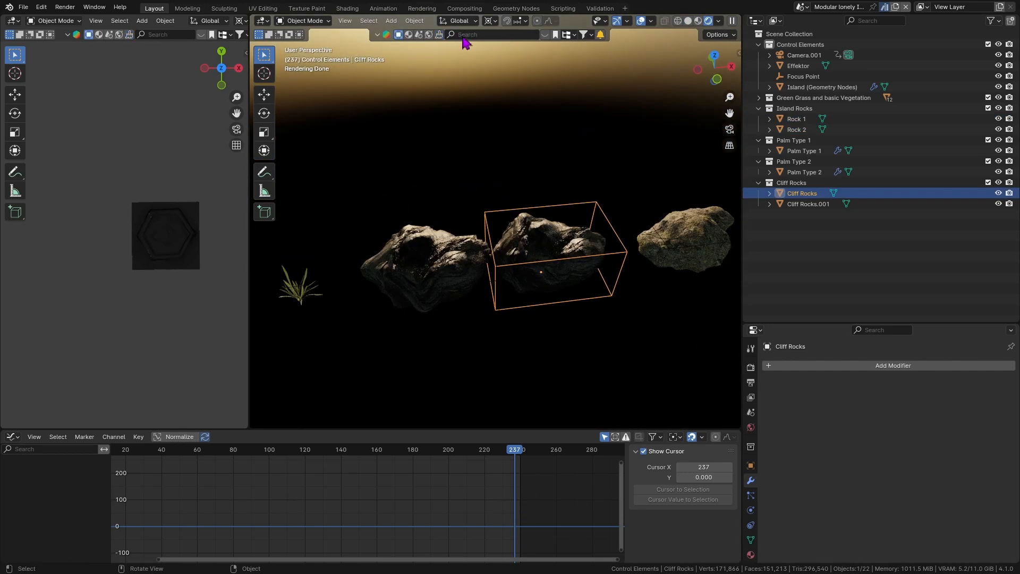
type("sea rock")
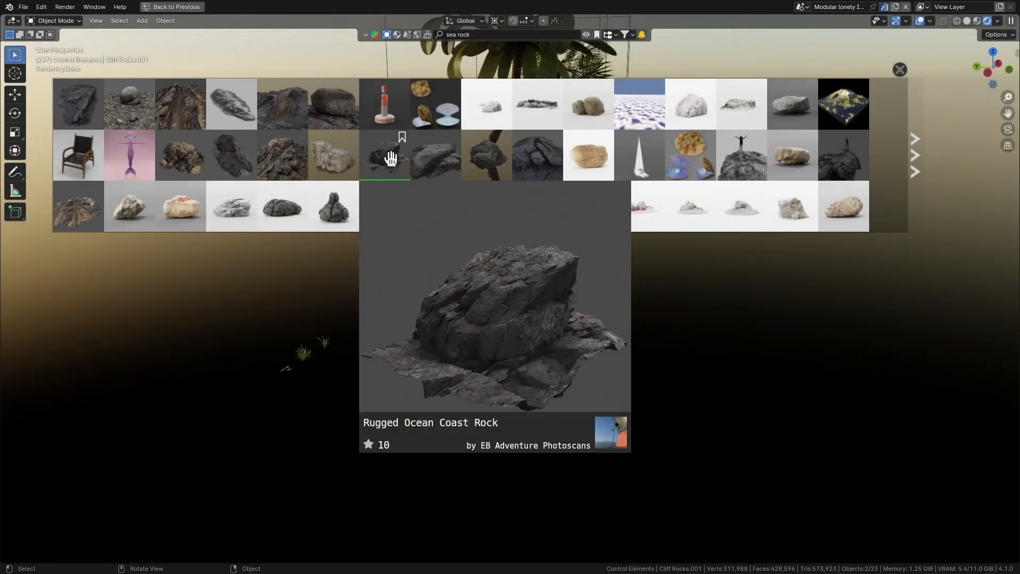
left_click(383, 154)
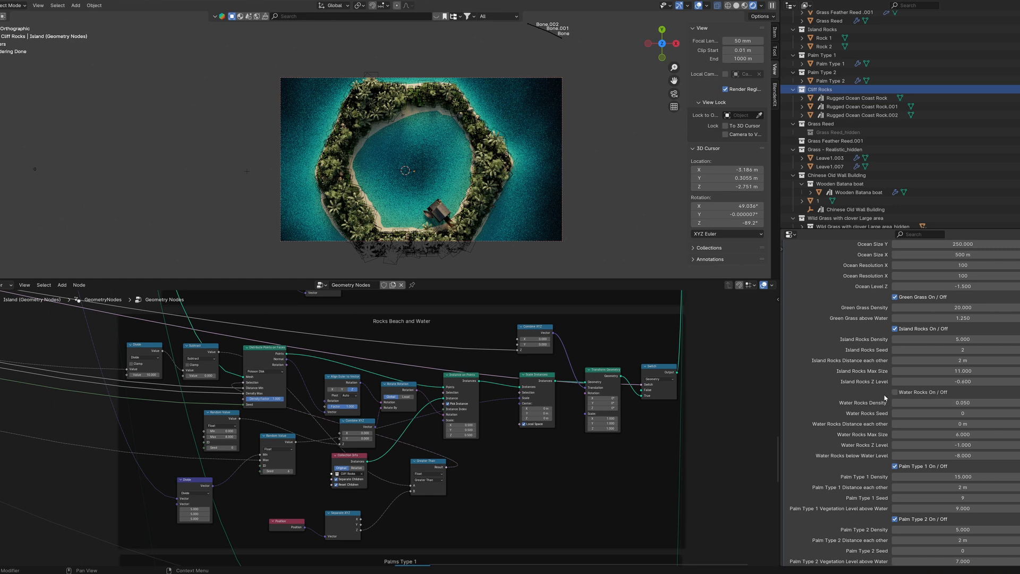
left_click(895, 392)
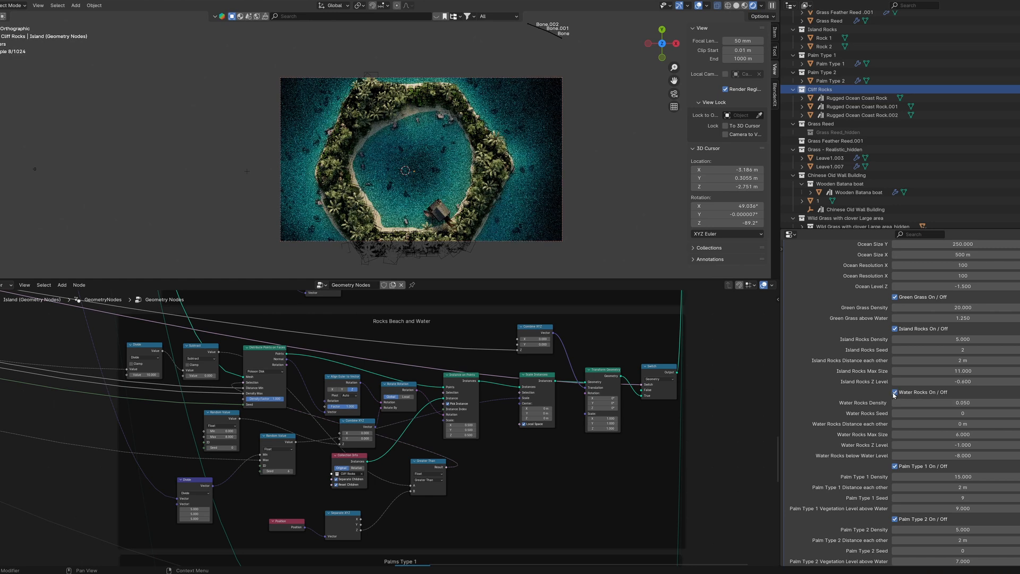